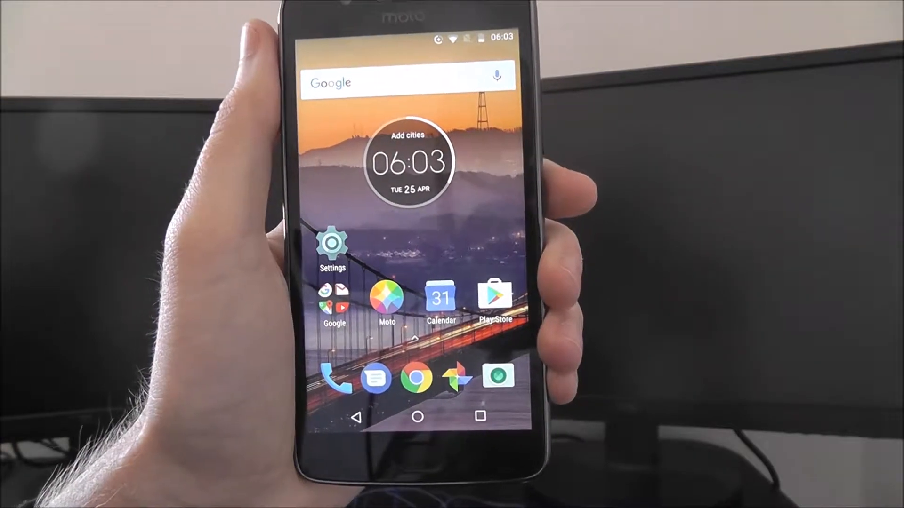
Step: Go into Settings and scroll down to the Security section for Screen lock
left_click(332, 245)
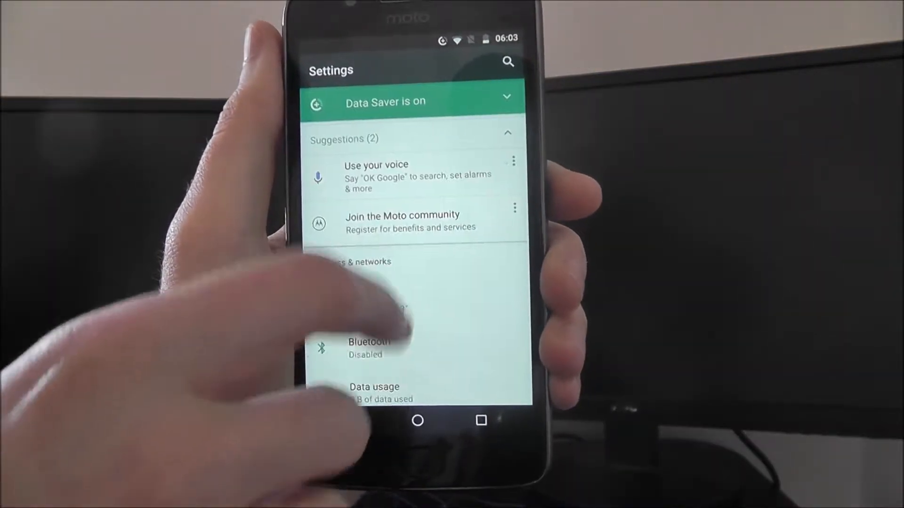
scroll("down", 3)
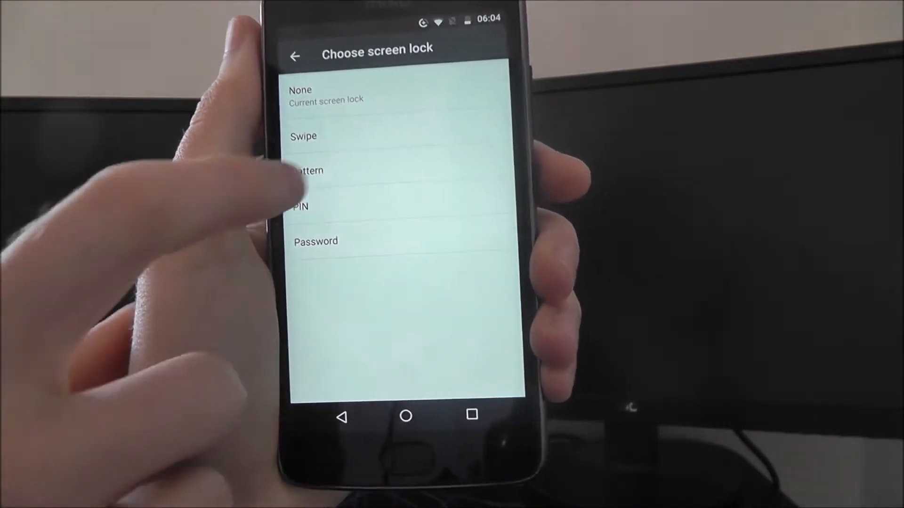
Step: Choose Pattern as the lock type and answer the Secure start-up prompt
left_click(306, 171)
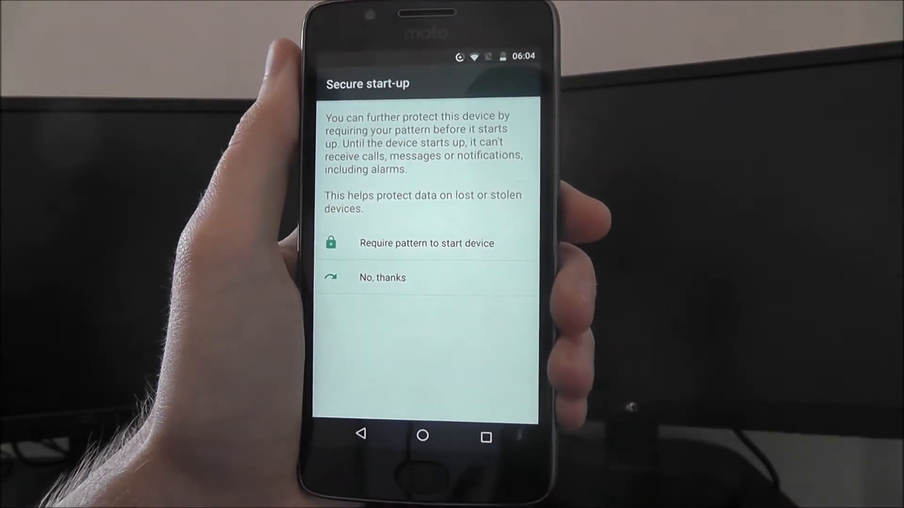
left_click(425, 243)
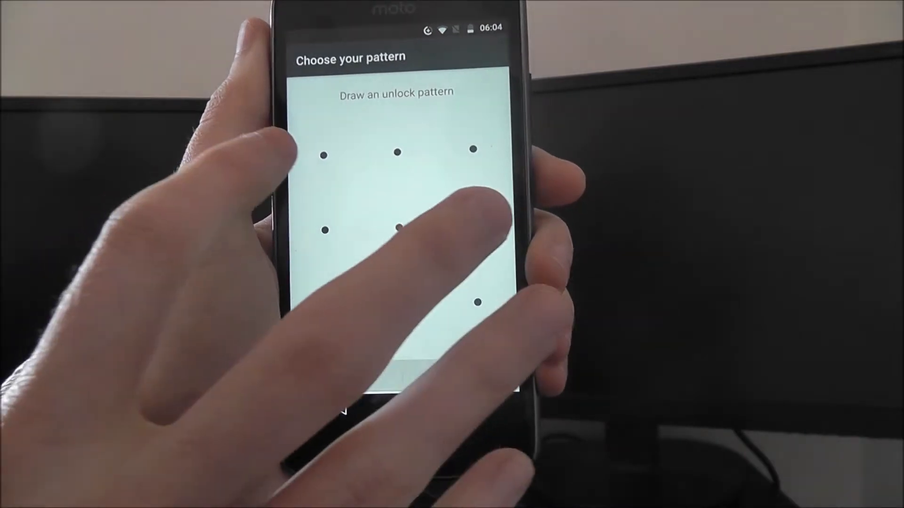
Step: Draw and confirm the unlock pattern, then set lock-screen notifications to Don't show at all
left_click_drag(324, 155, 476, 302)
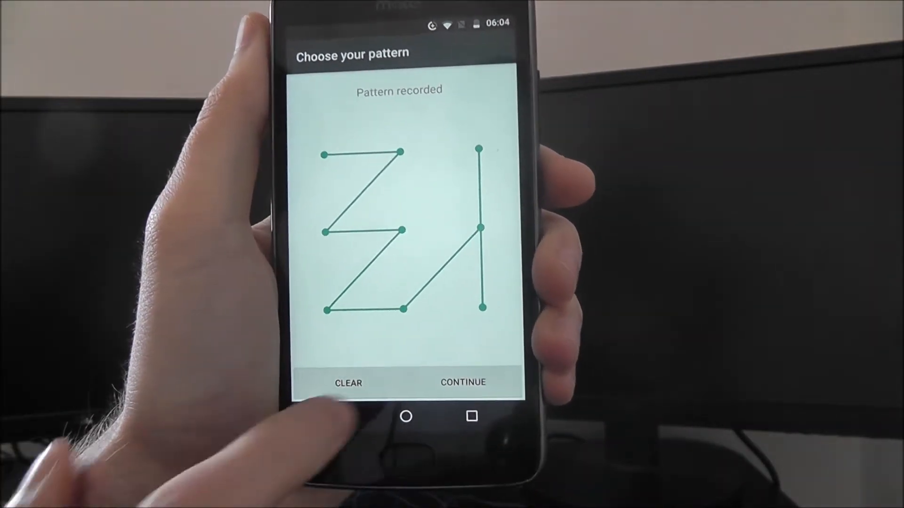
left_click(347, 382)
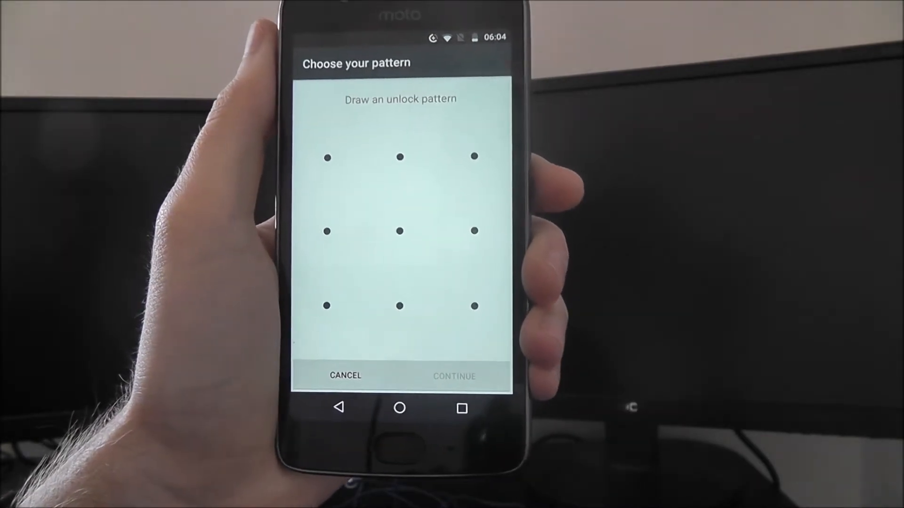
left_click_drag(328, 157, 474, 306)
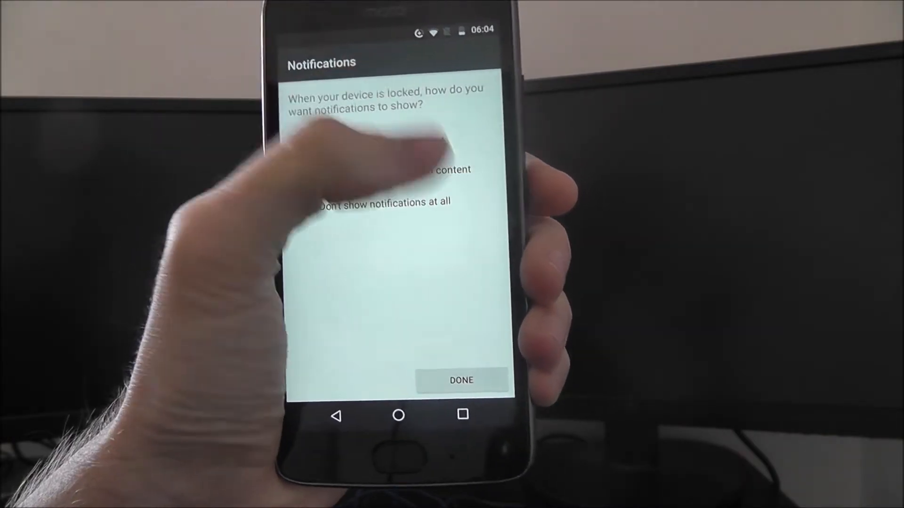
left_click(315, 207)
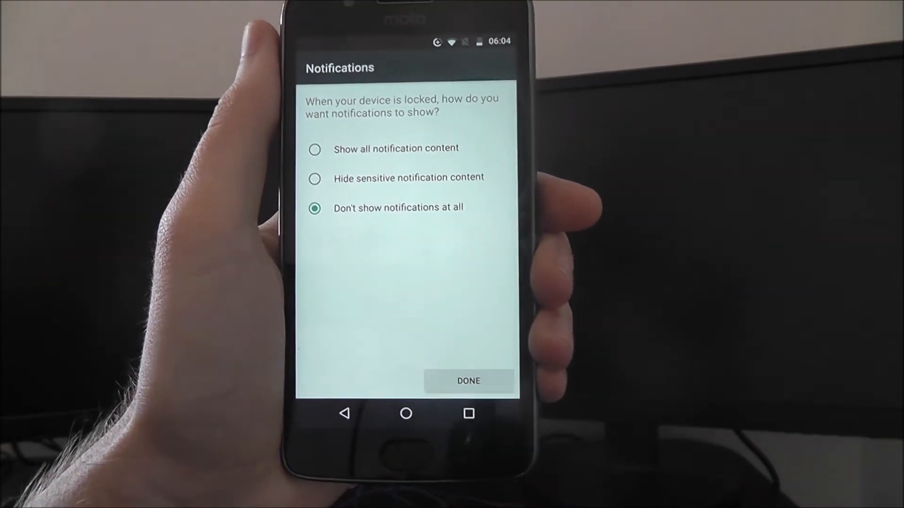